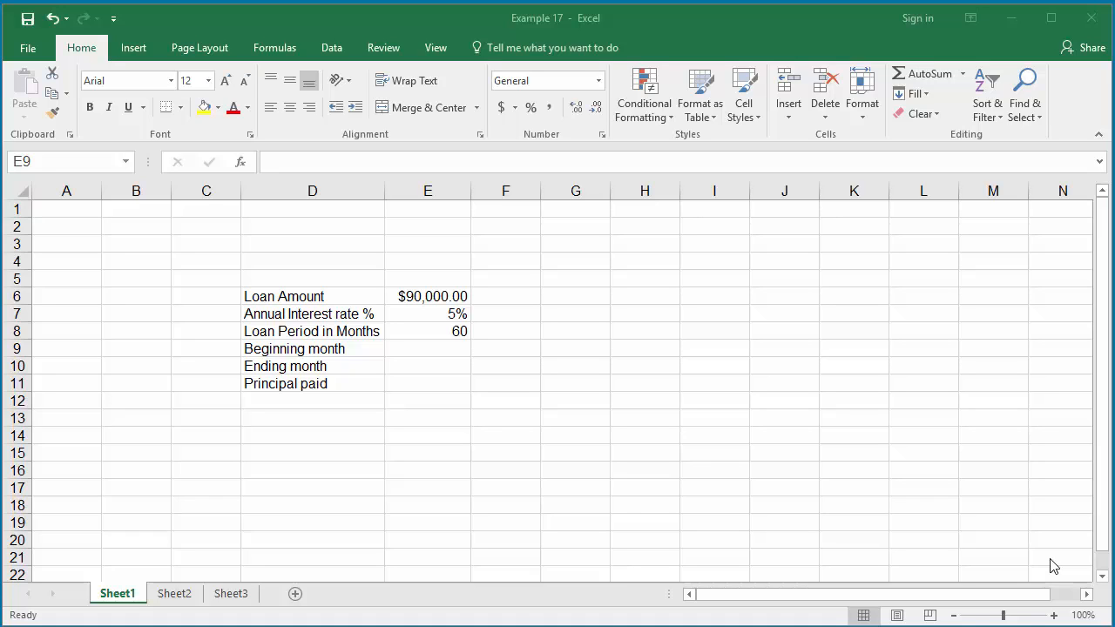
mouse_move(416, 300)
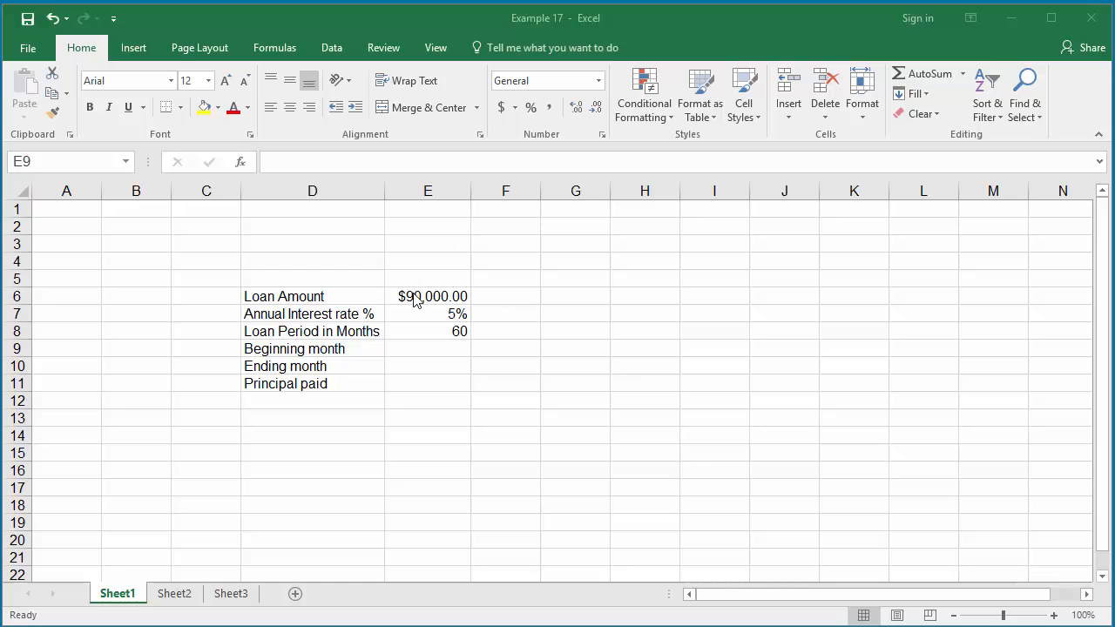
mouse_move(432, 307)
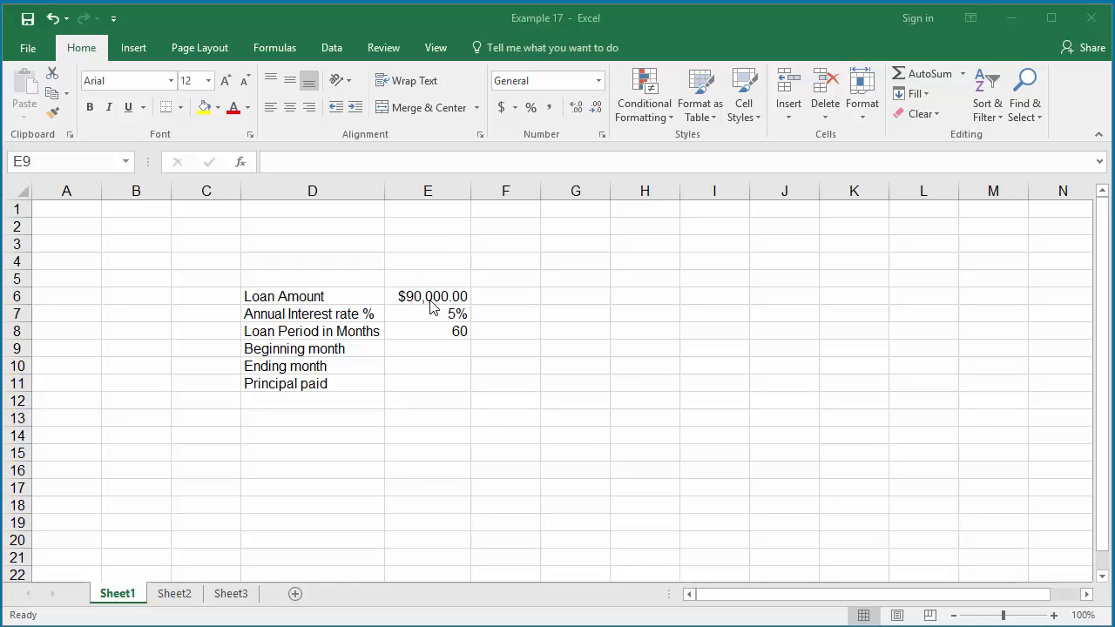
mouse_move(473, 321)
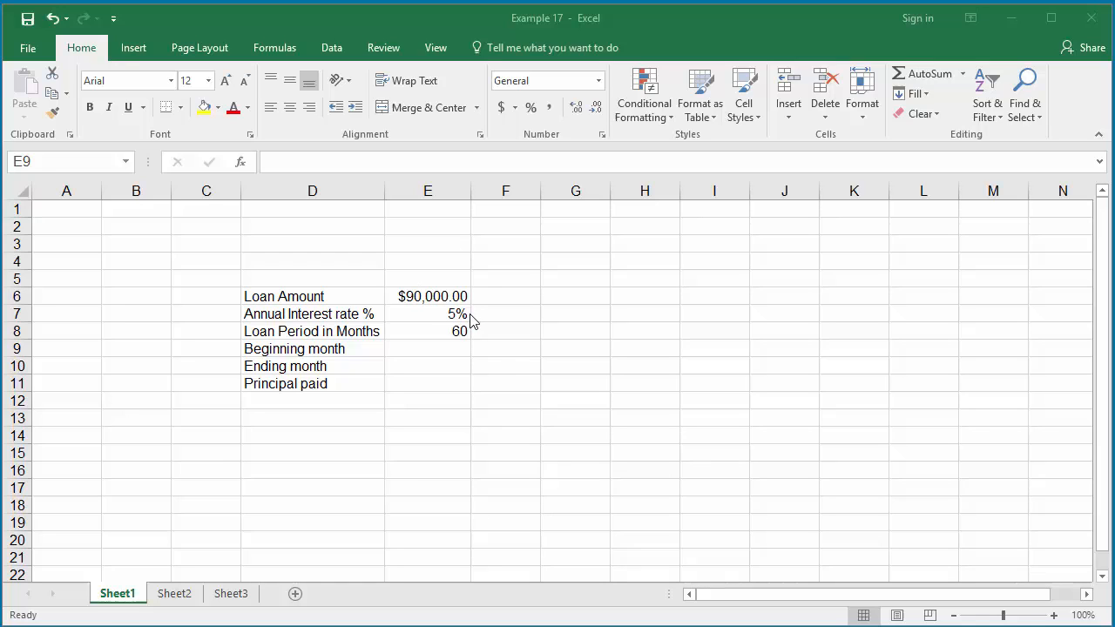
mouse_move(467, 338)
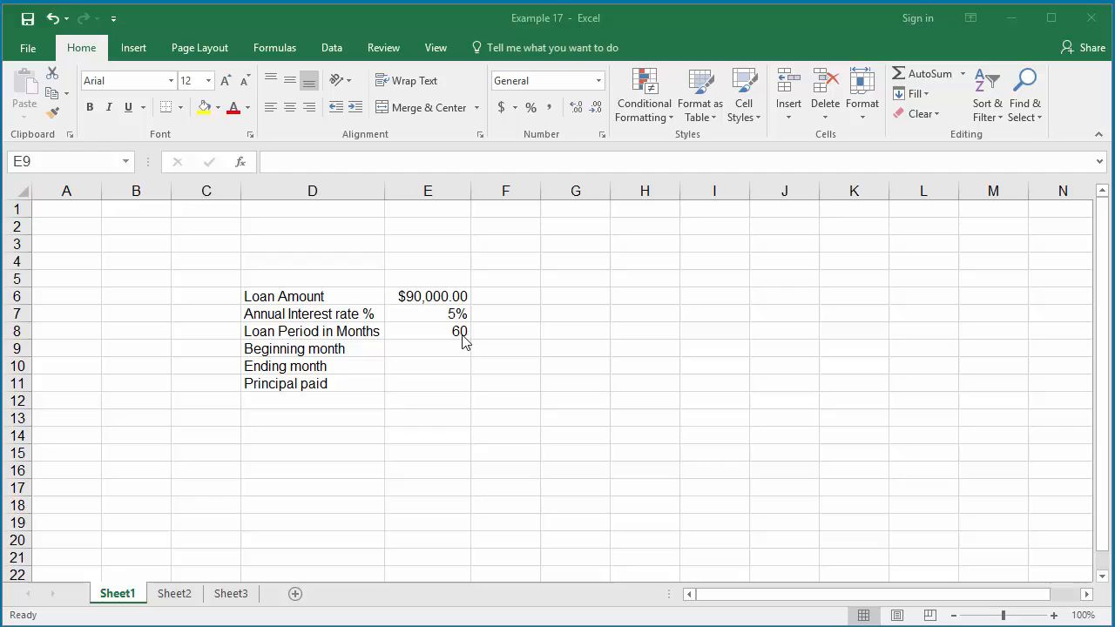
- Enter beginning month 1 in E9 and ending month 30 in E10
click(428, 348)
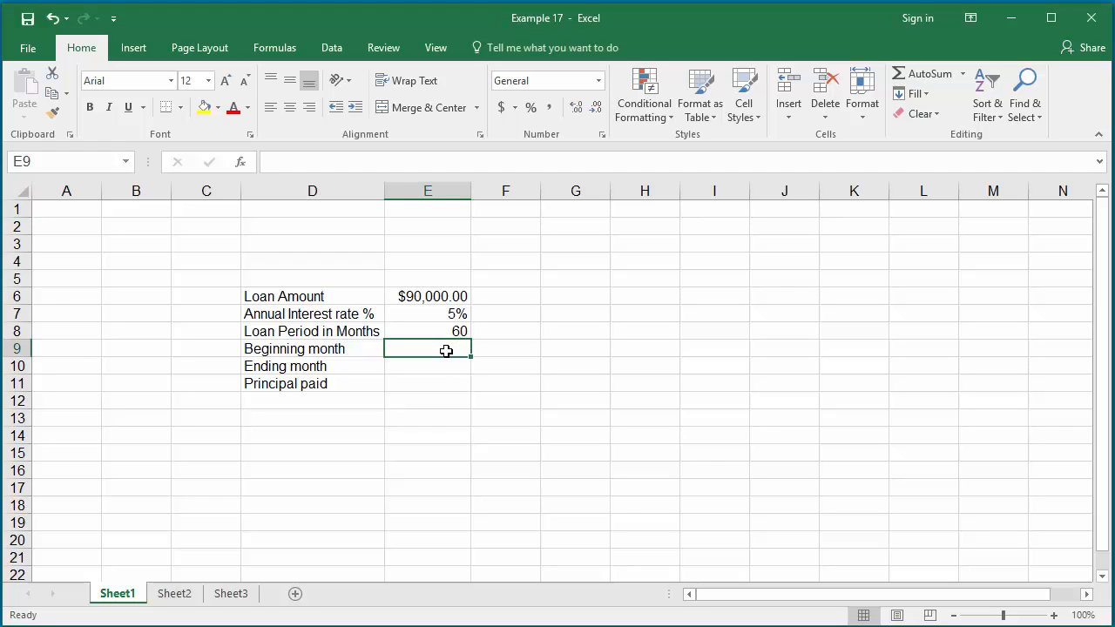
text(1)
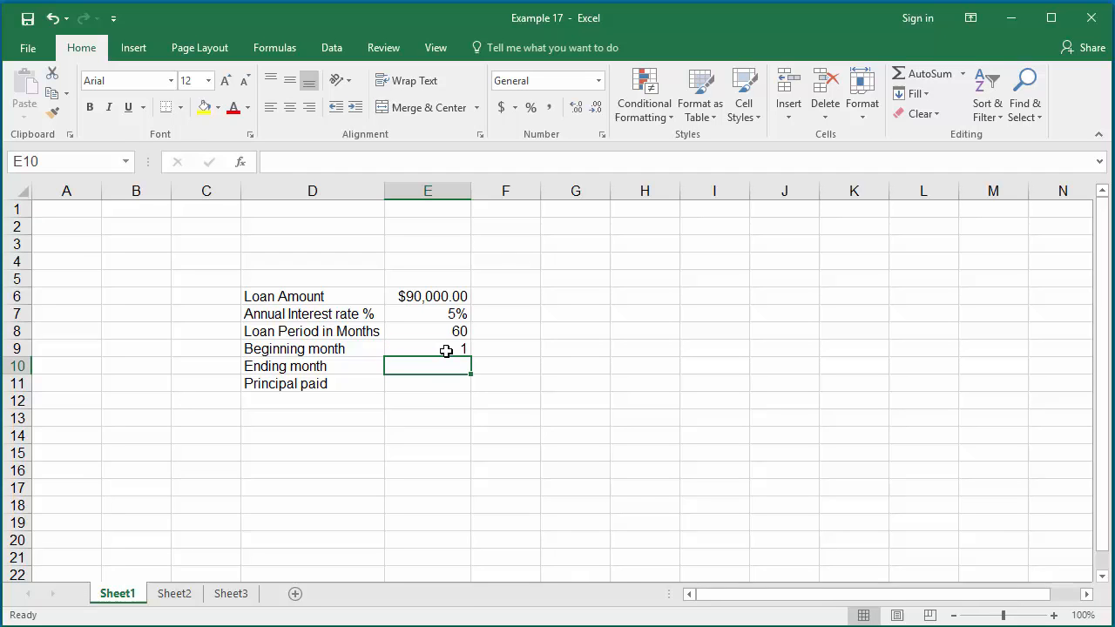
text(30)
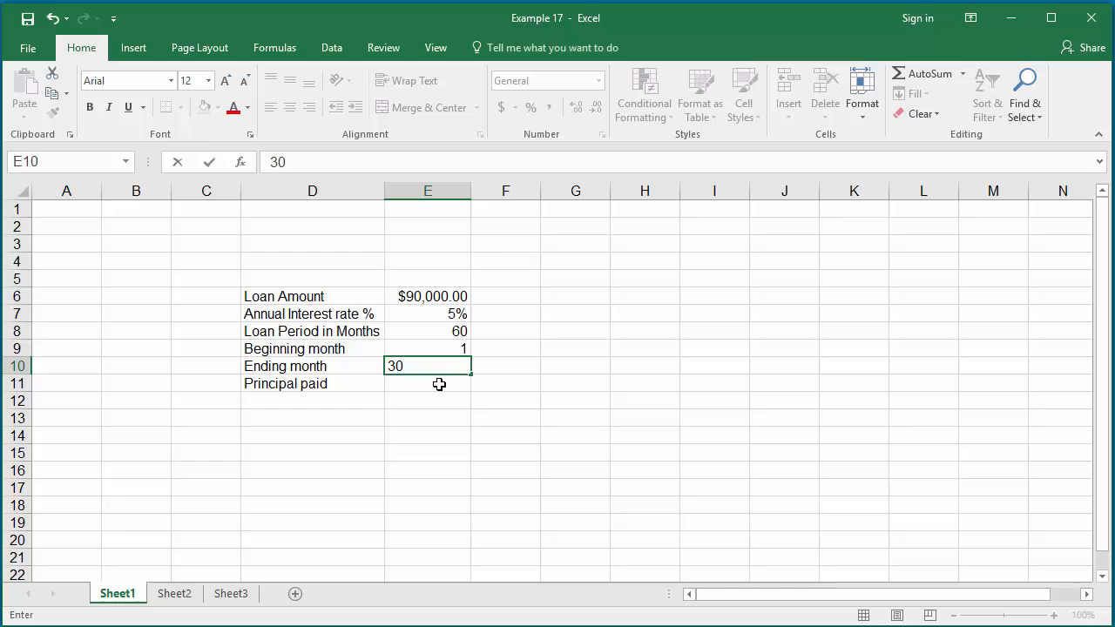
key(enter)
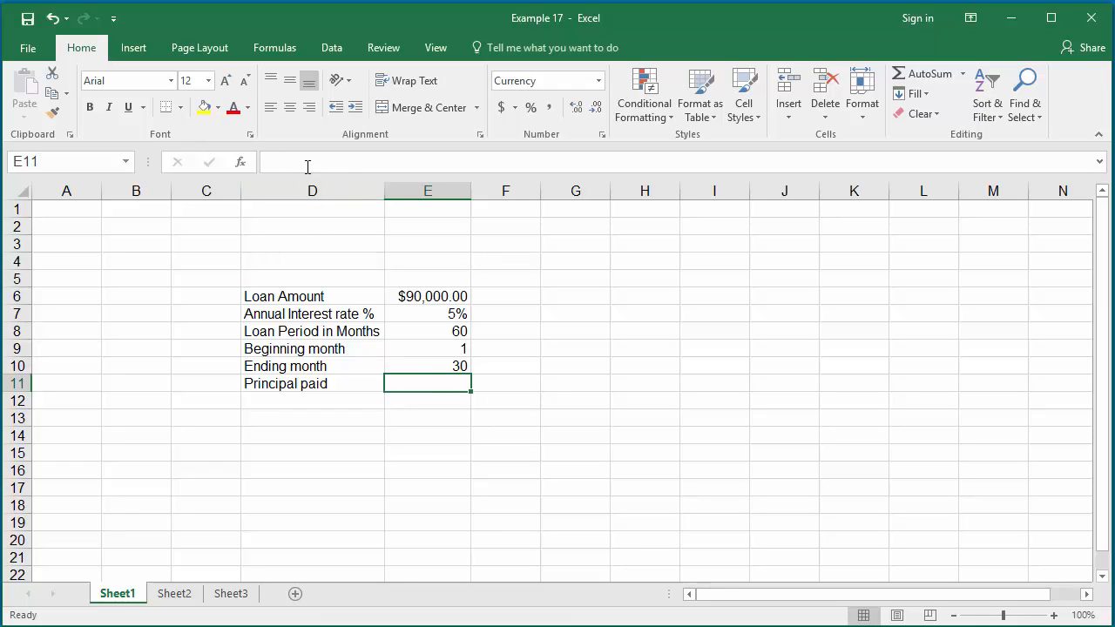
- Begin a =CUMIPMT( formula in E11 for cumulative interest paid
double_click(427, 384)
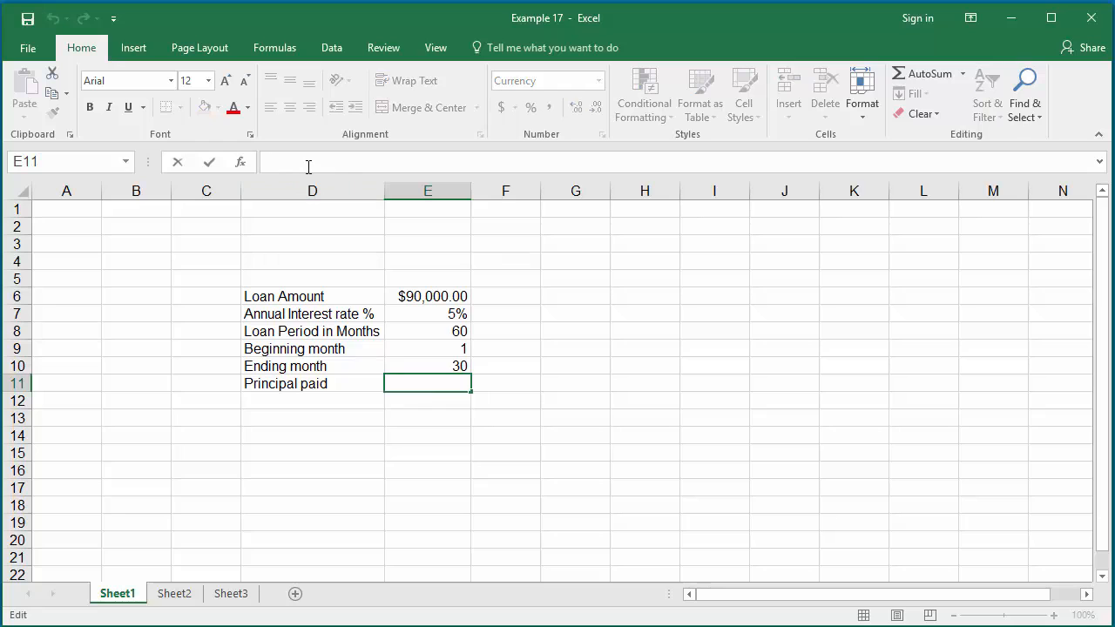
text(=)
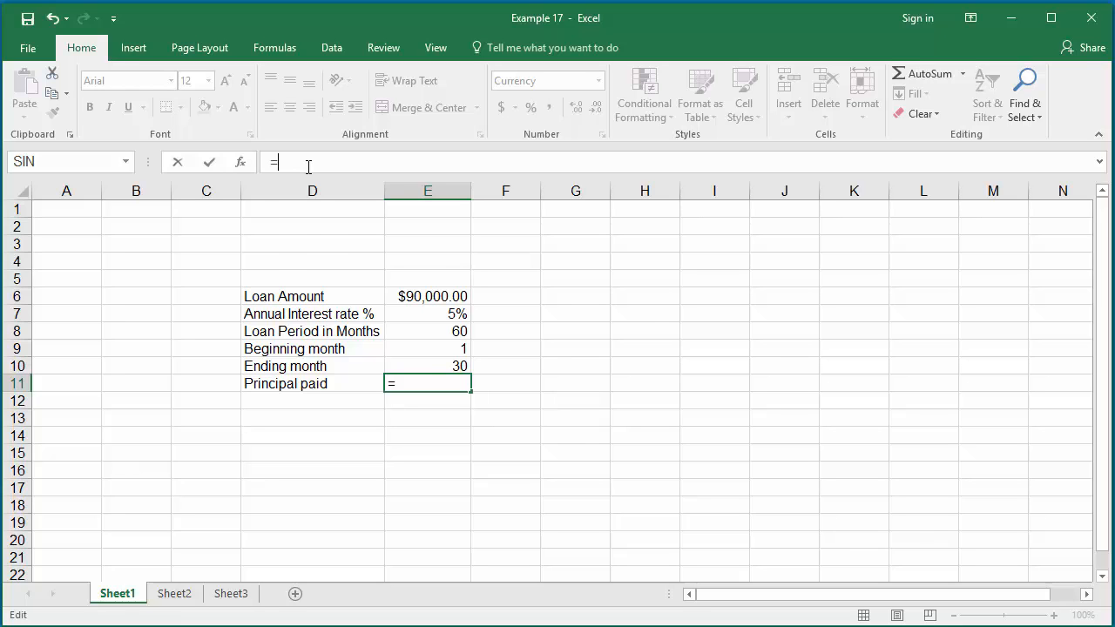
text(CUM)
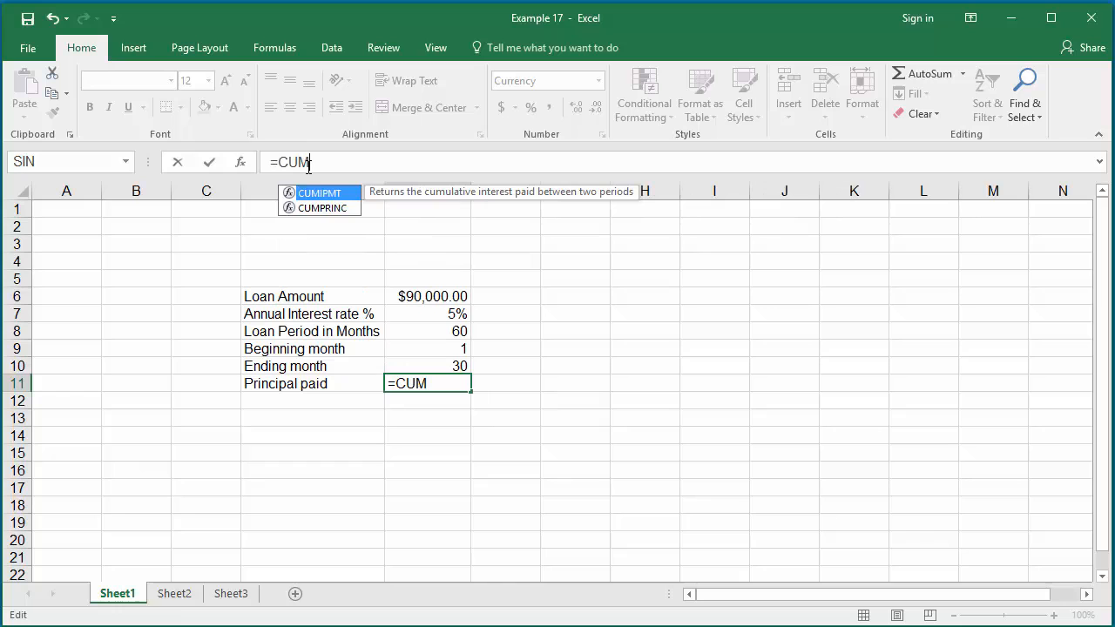
text(I)
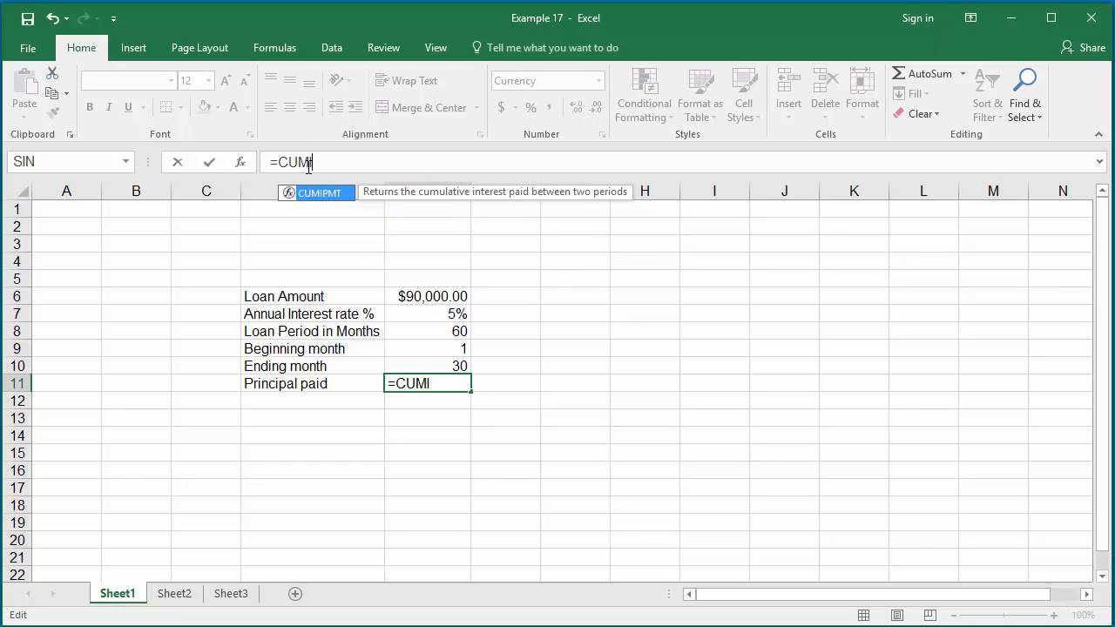
text(PMT)
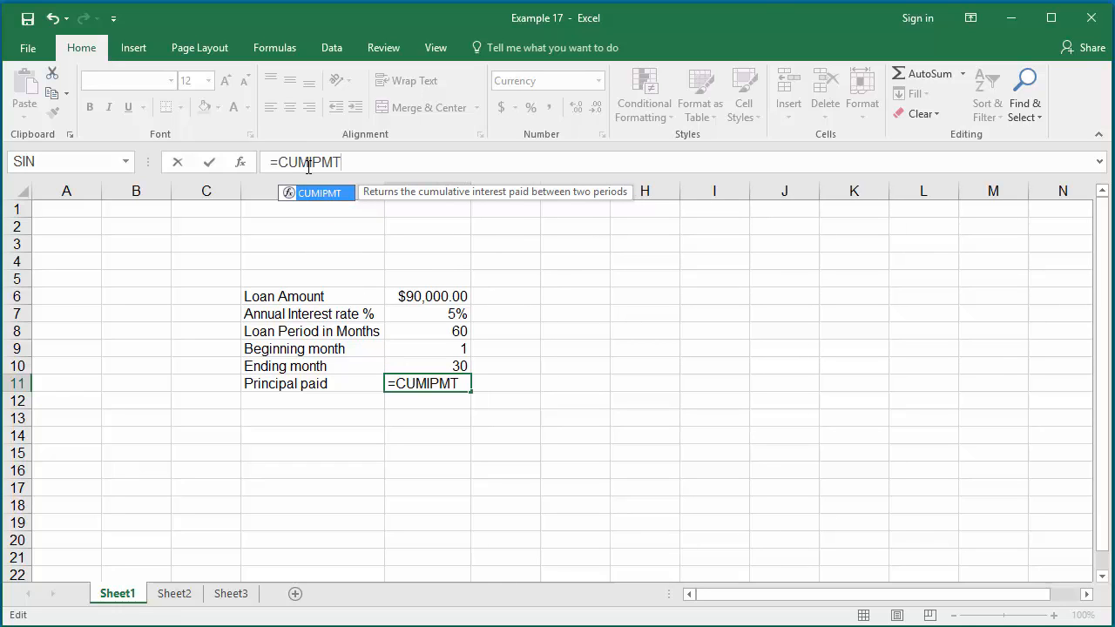
text(()
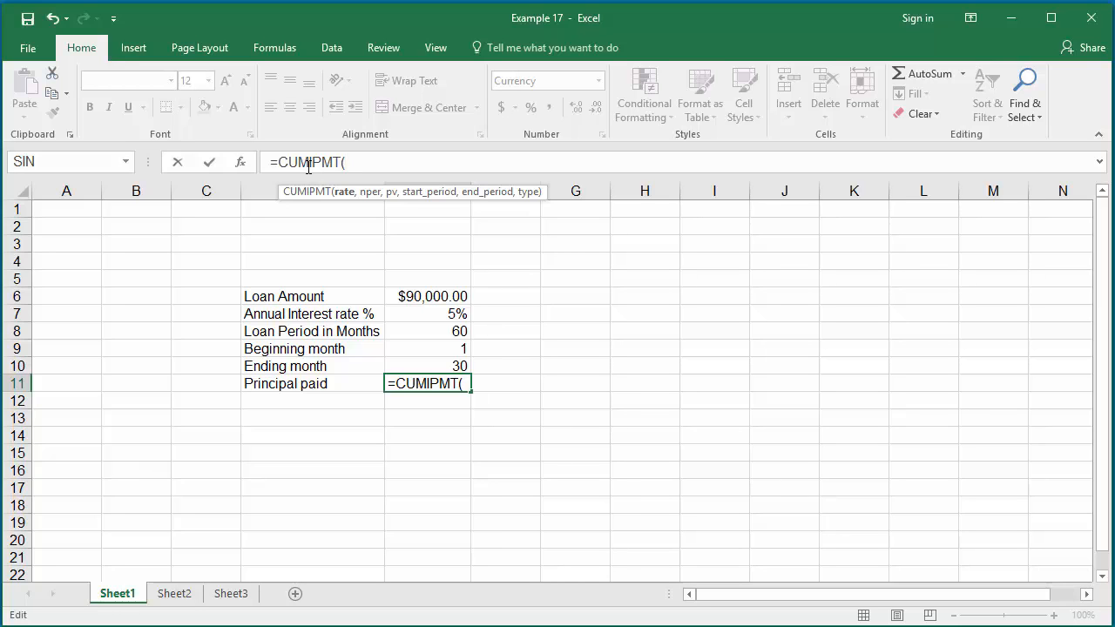
- Supply rate E7/12, periods E8 and present value E6 as the first CUMIPMT arguments
text(E7)
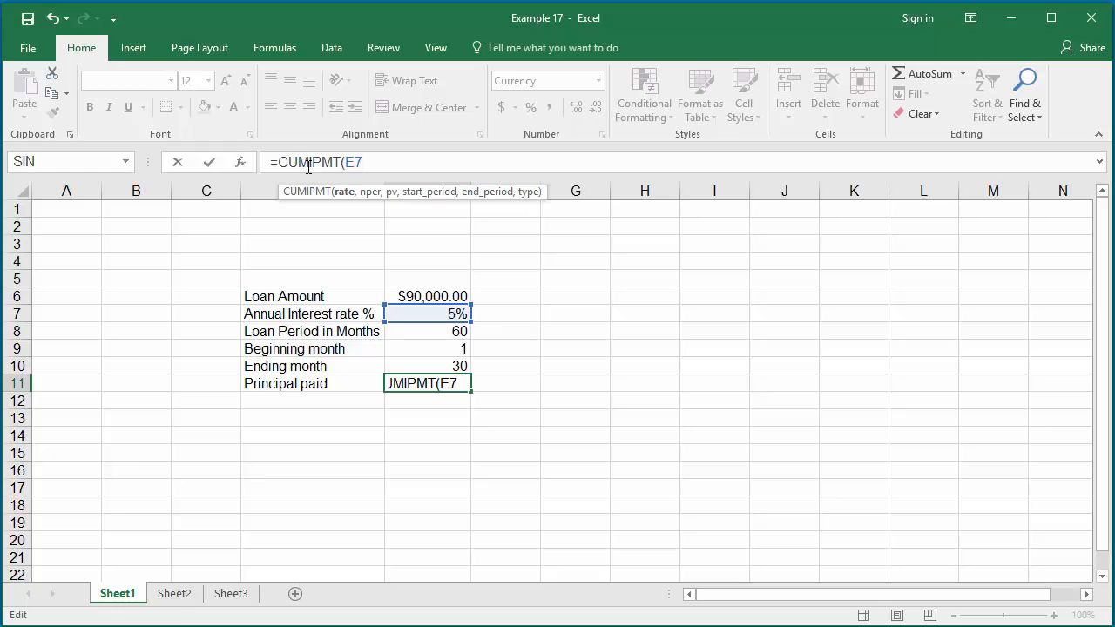
text(/12)
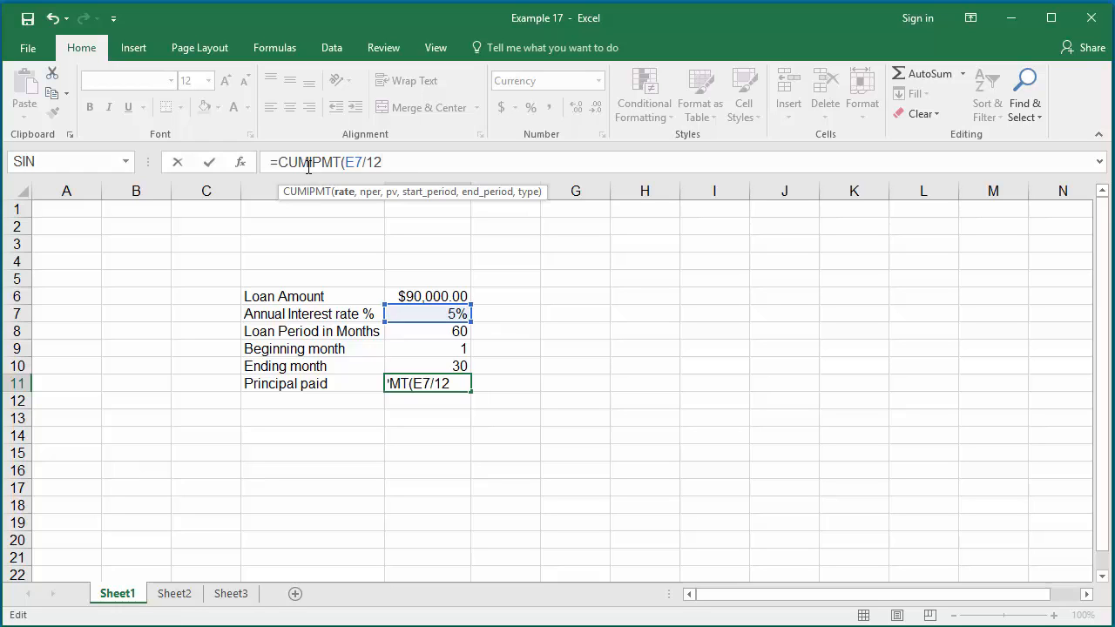
text(,)
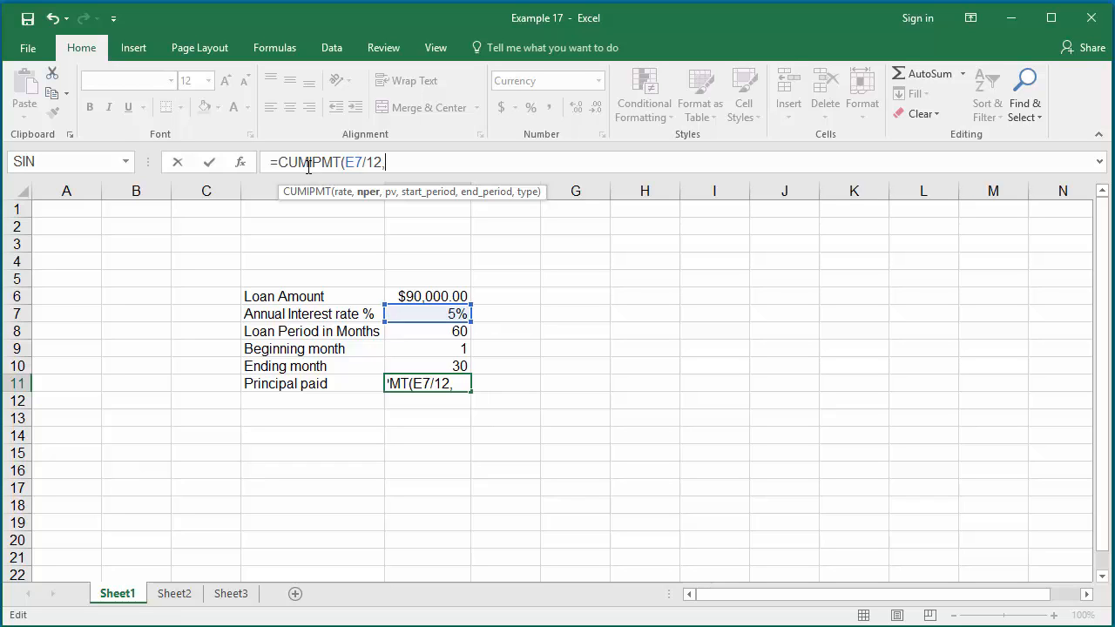
text(E)
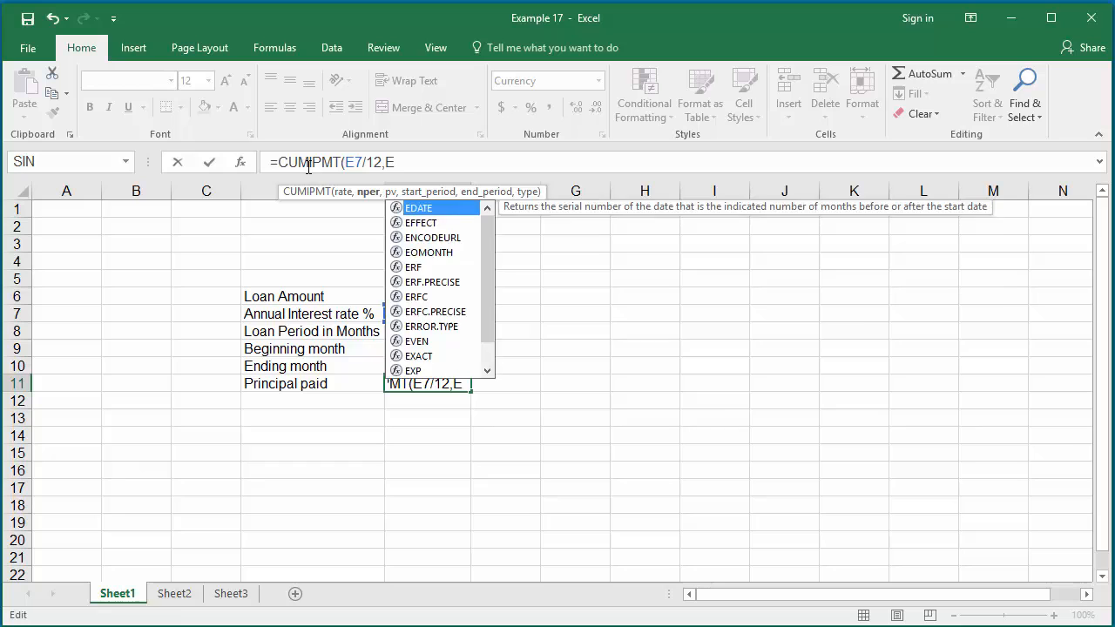
text(8,)
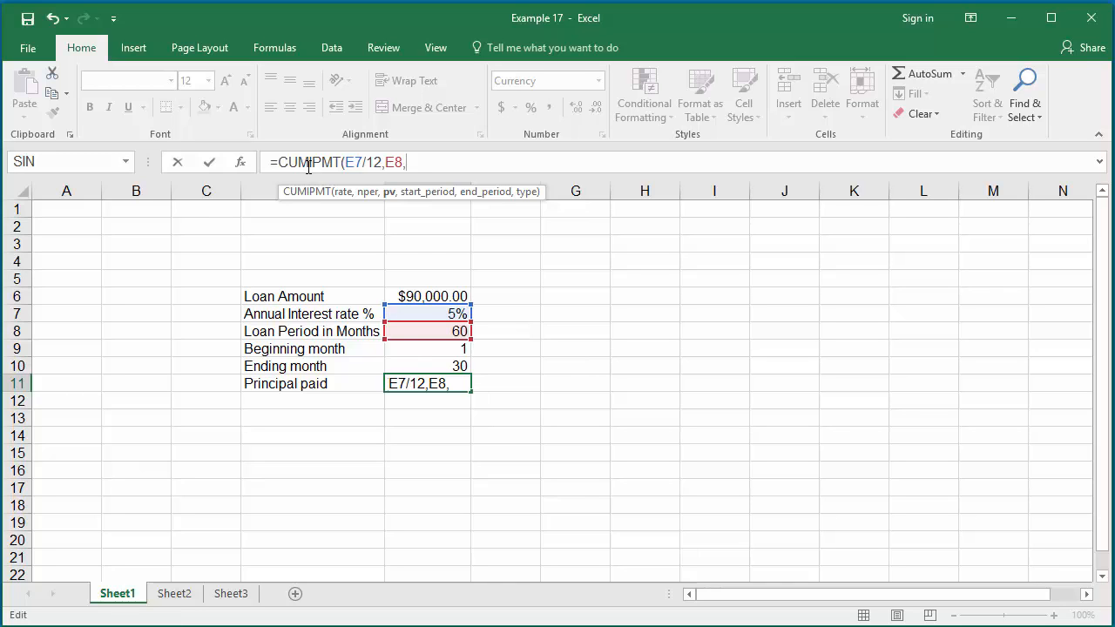
text(E6)
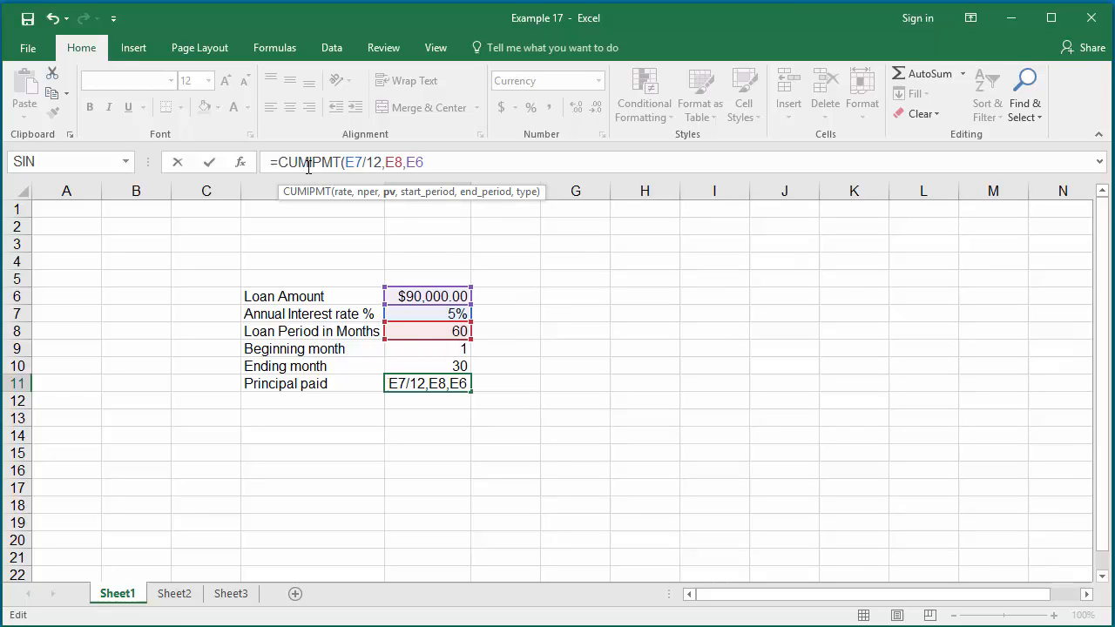
key(Backspace)
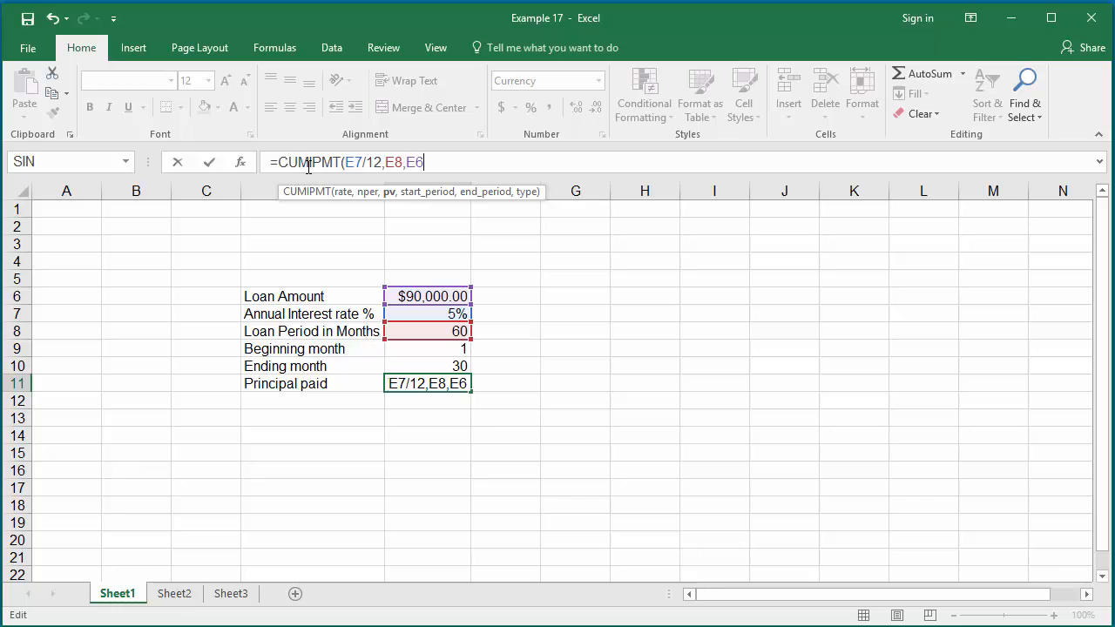
text(,)
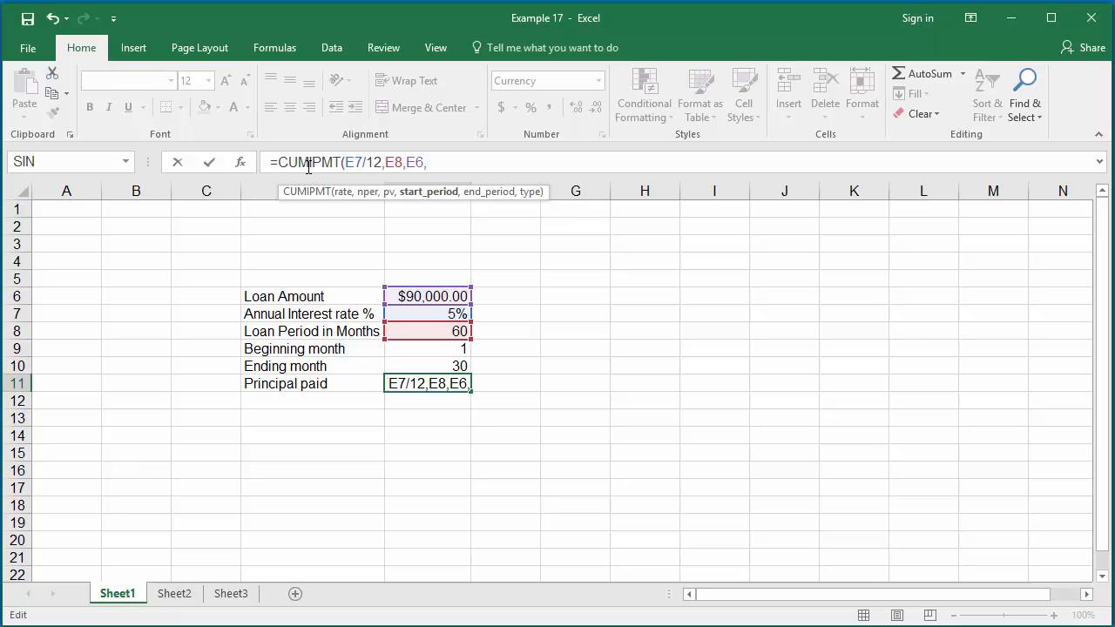
- Complete the formula with start E9, end E10 and type 1, yielding ($8,345.58)
text(E)
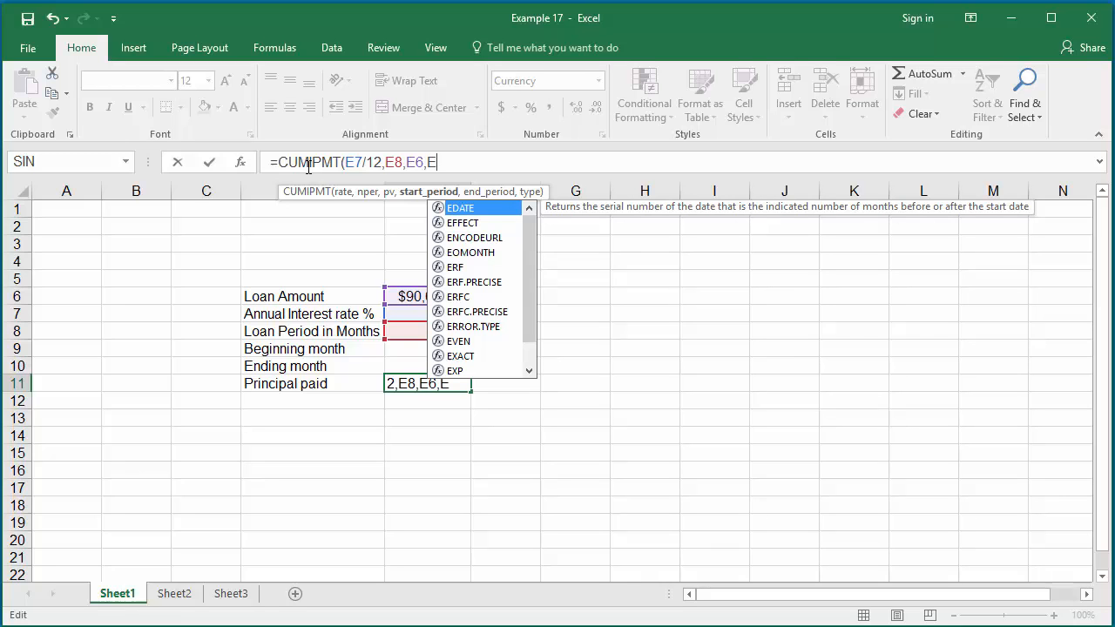
text(9)
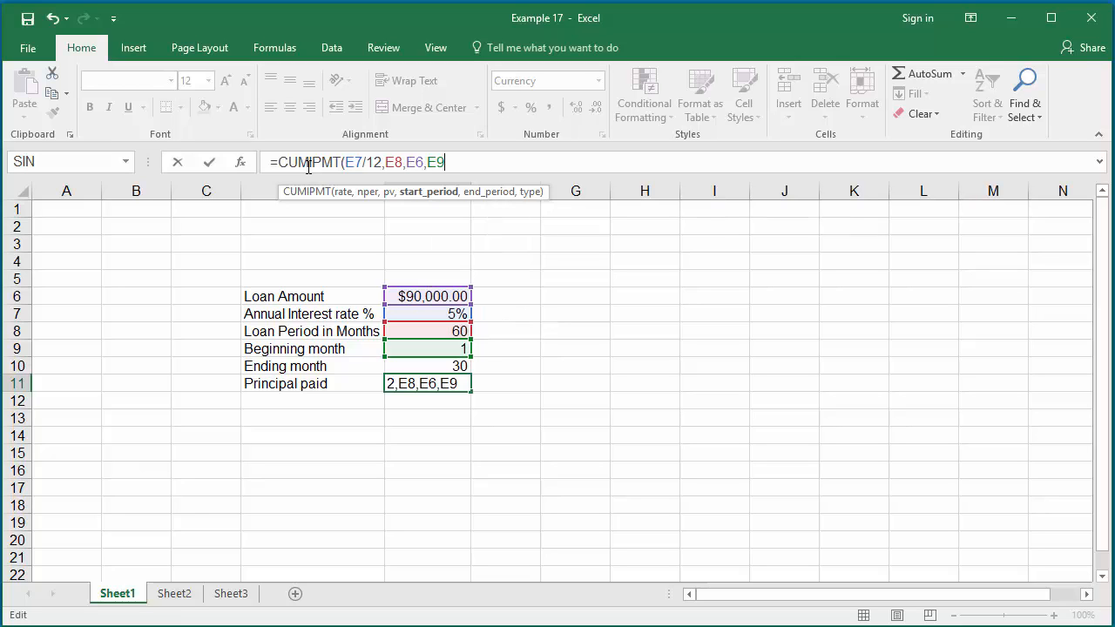
text(,)
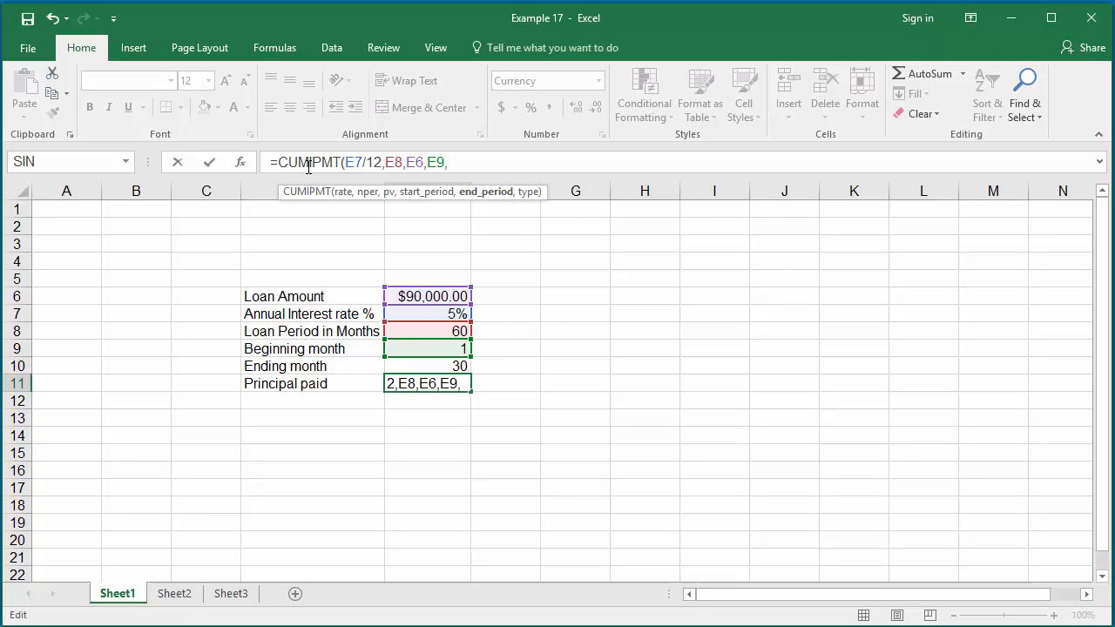
text(E10)
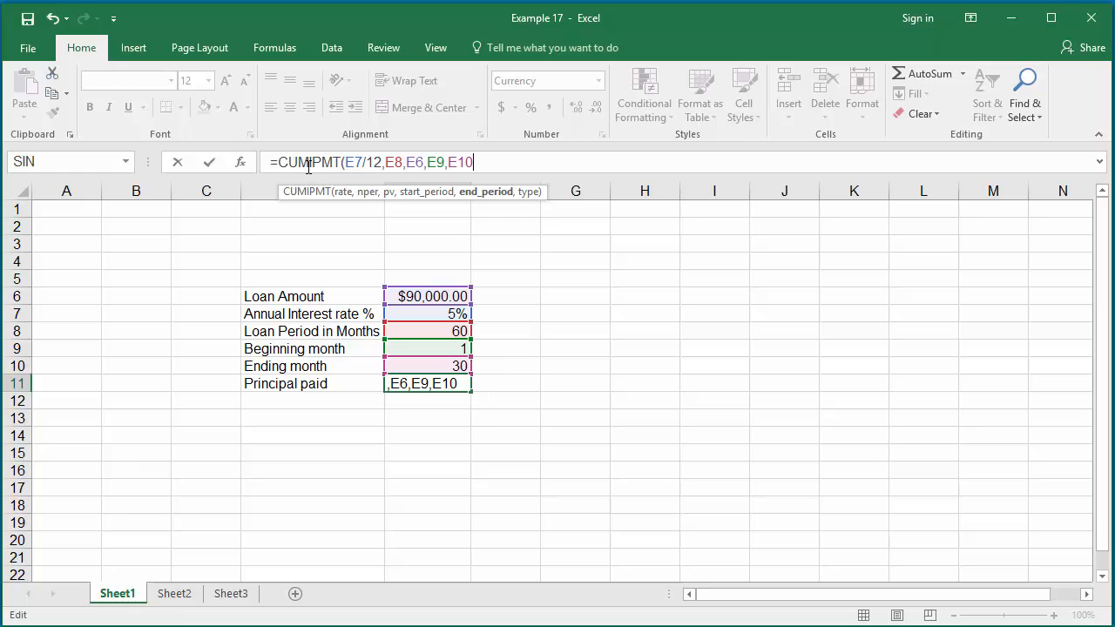
text(,)
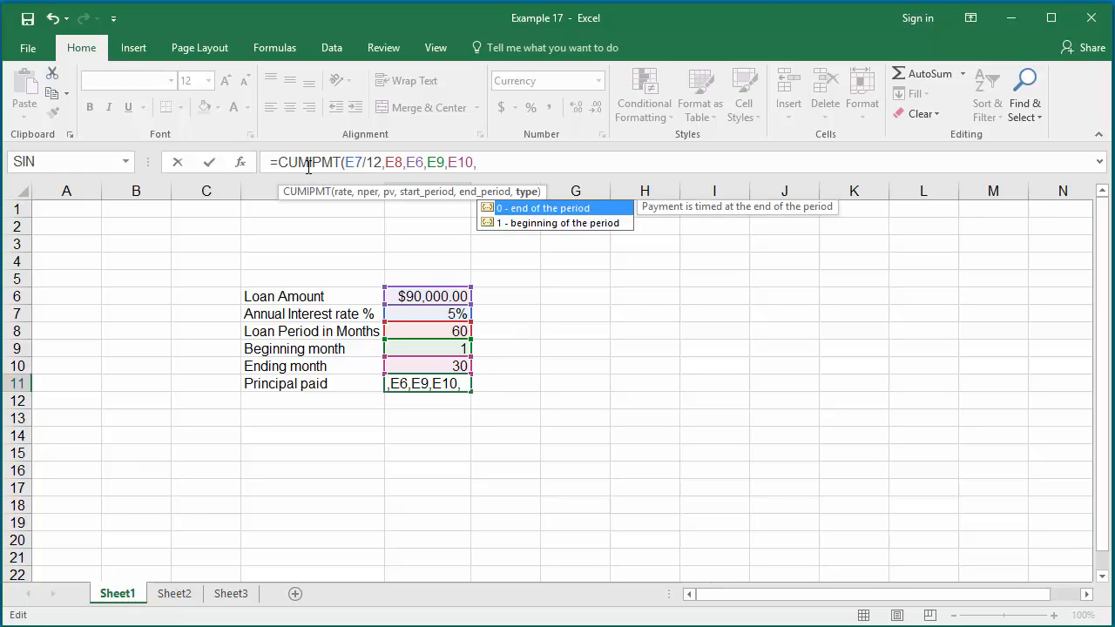
text(1)
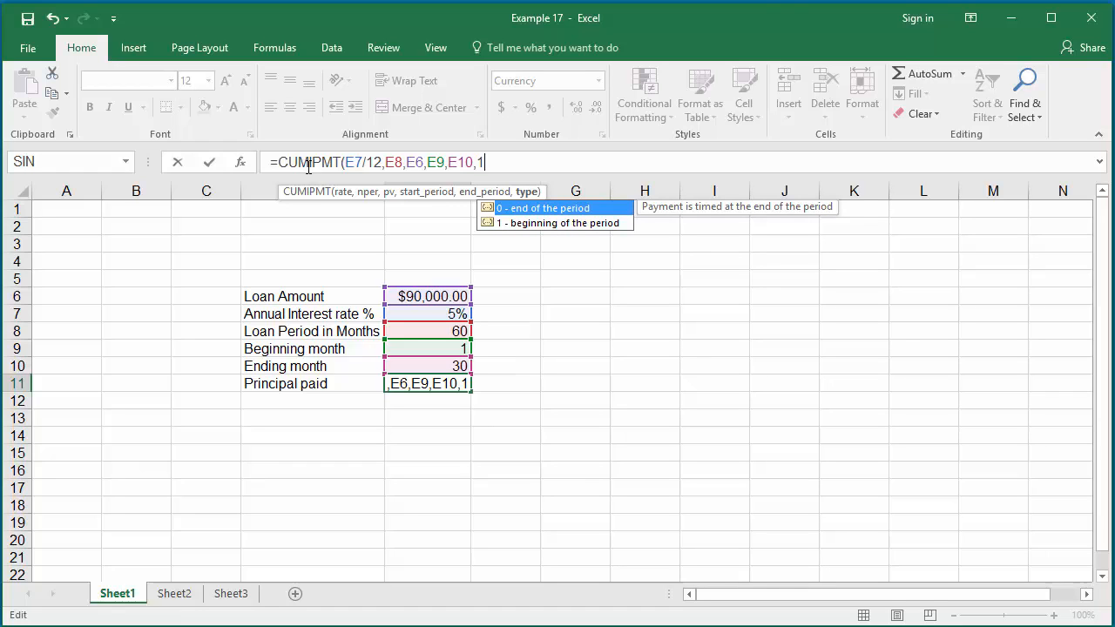
text())
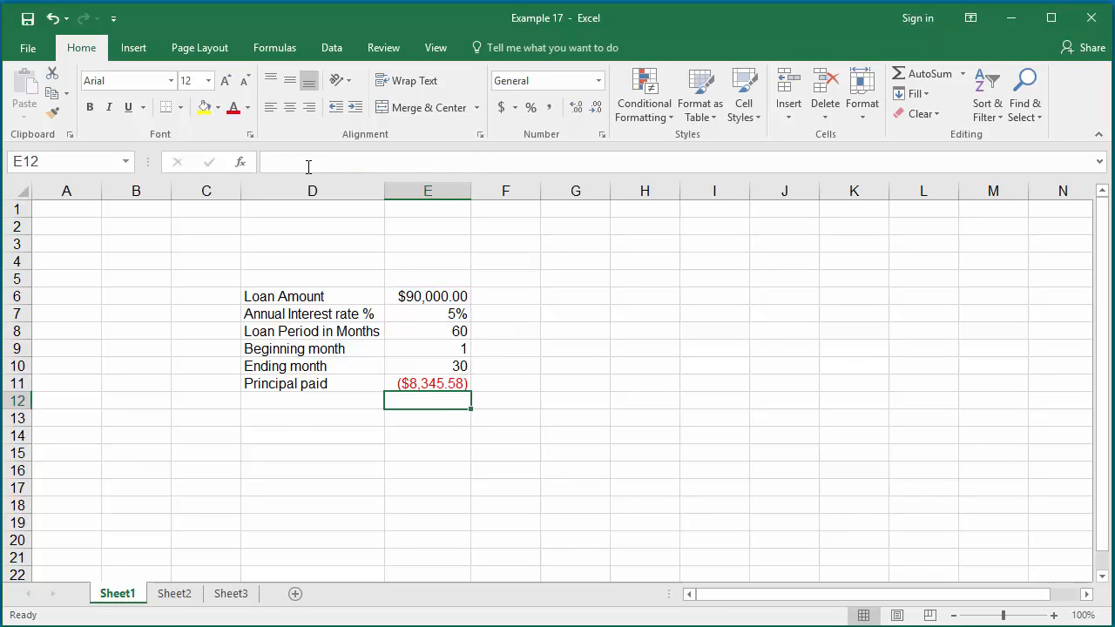
mouse_move(310, 165)
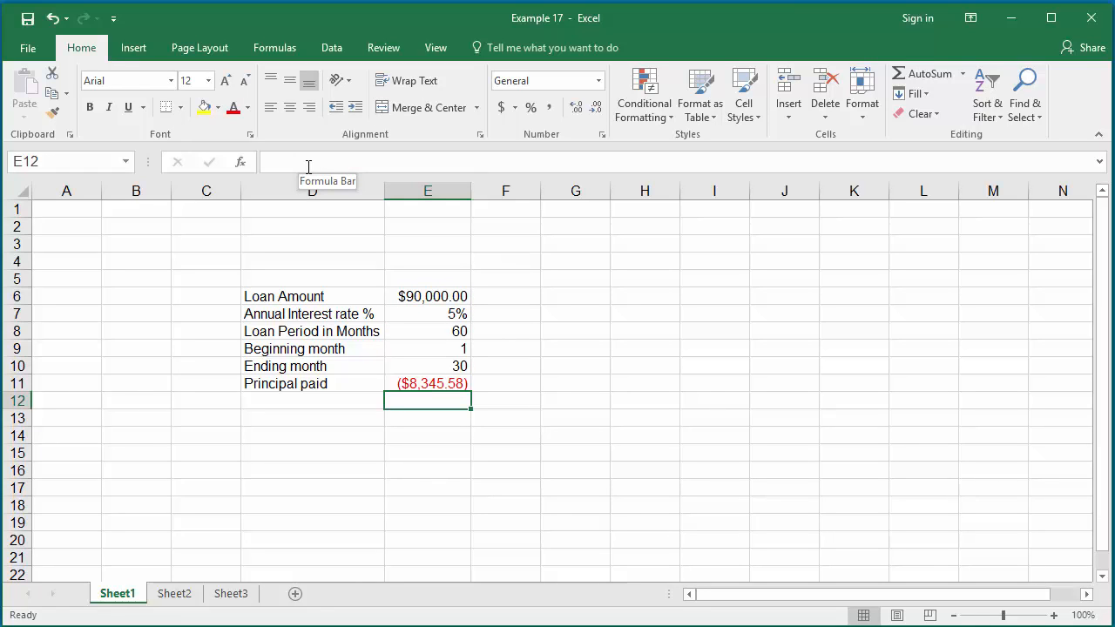
mouse_move(460, 349)
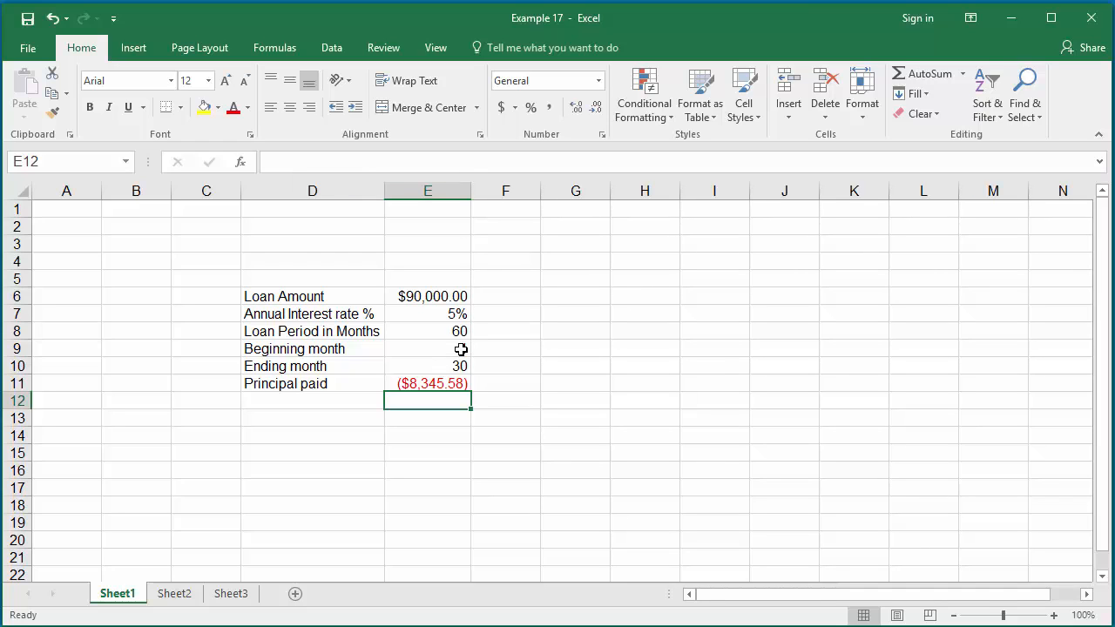
- Replace the beginning month in E9 with 20
click(427, 348)
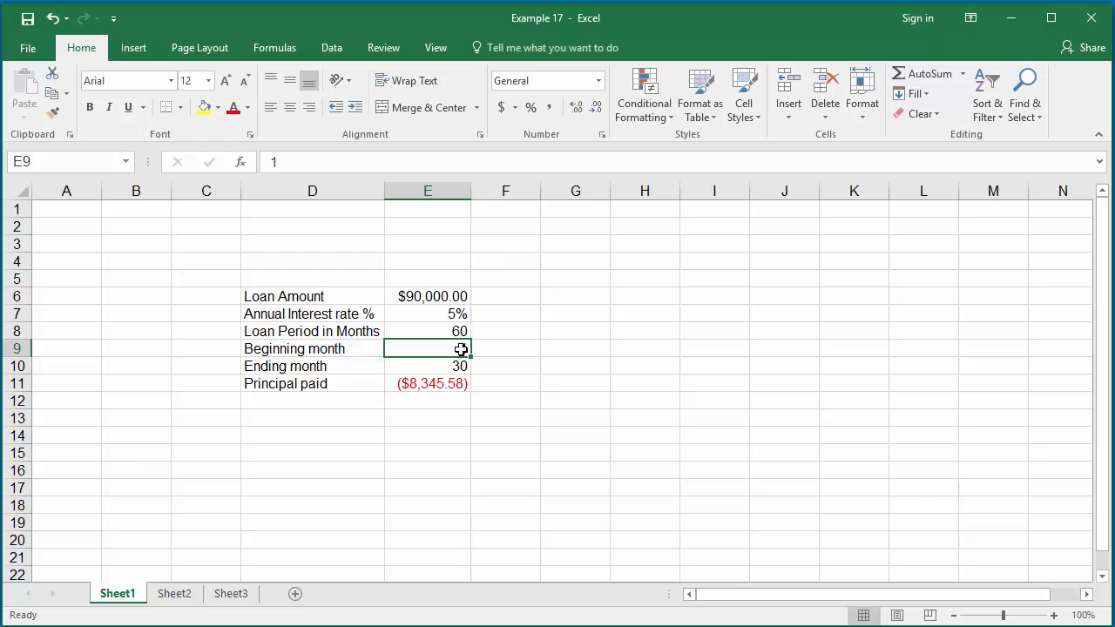
text(20)
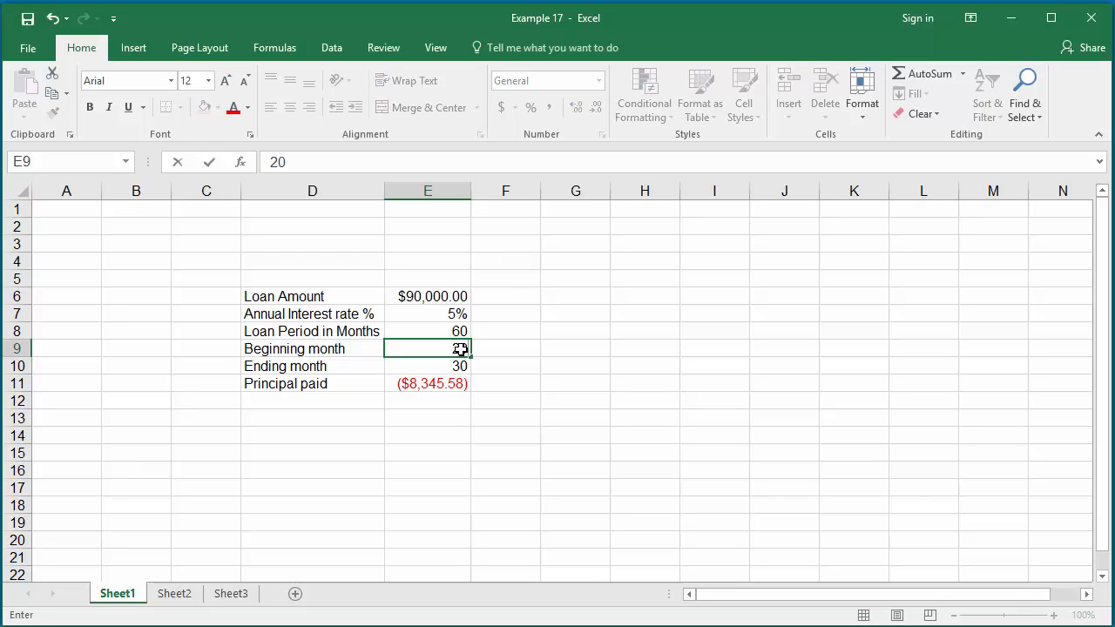